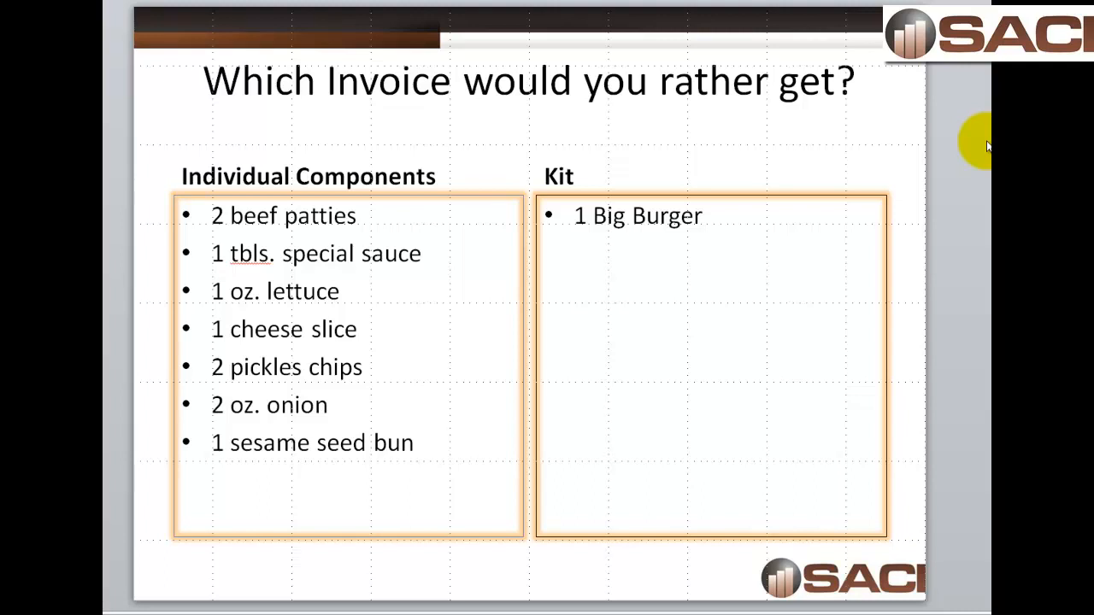
mouse_move(699, 239)
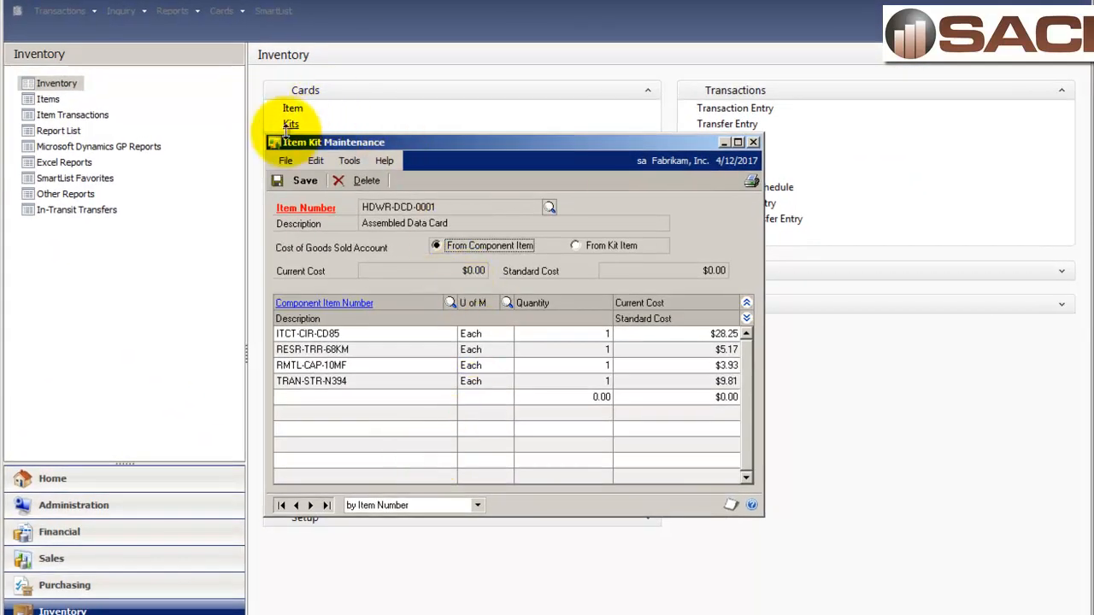
mouse_move(402, 299)
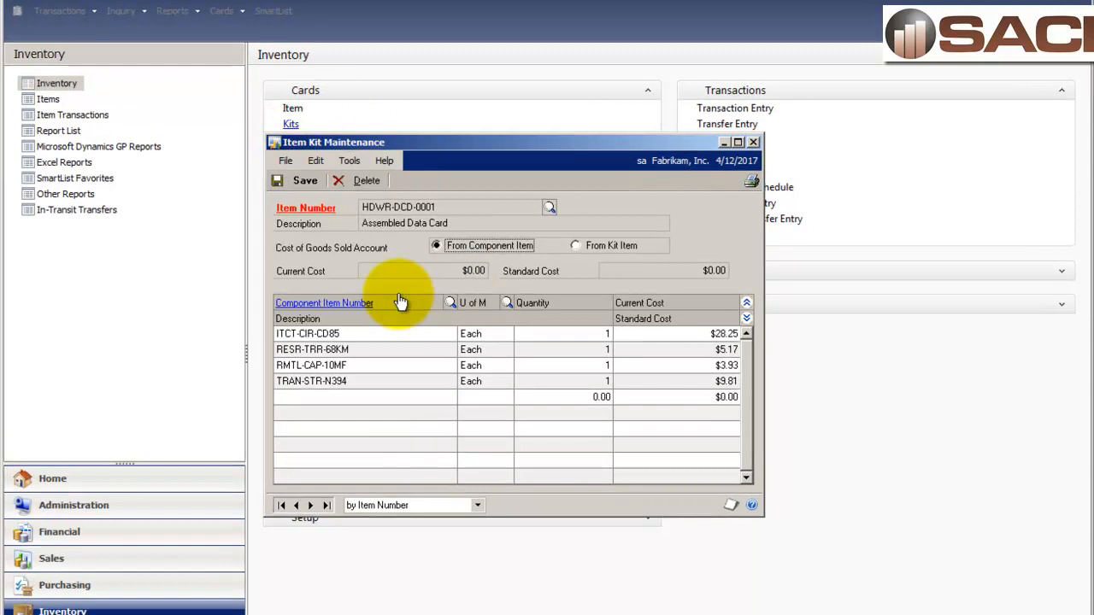
mouse_move(385, 238)
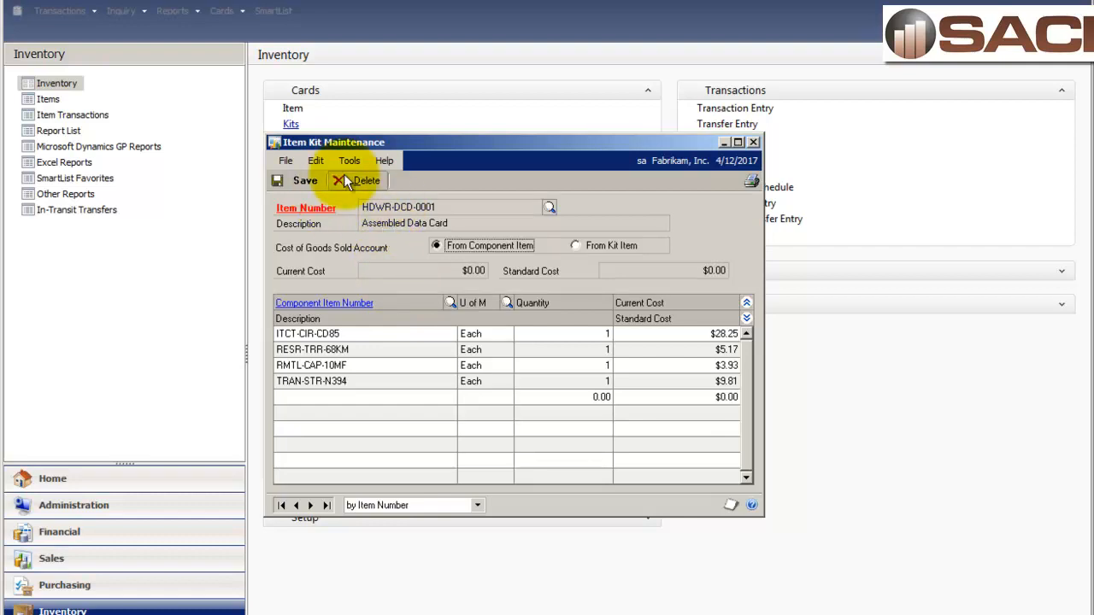
mouse_move(417, 225)
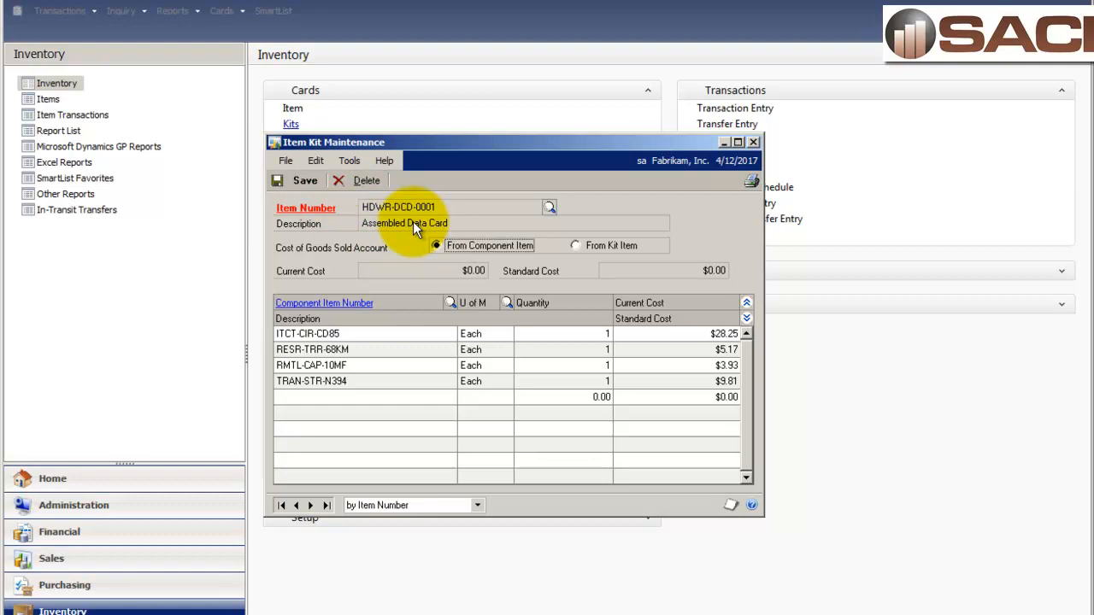
mouse_move(421, 343)
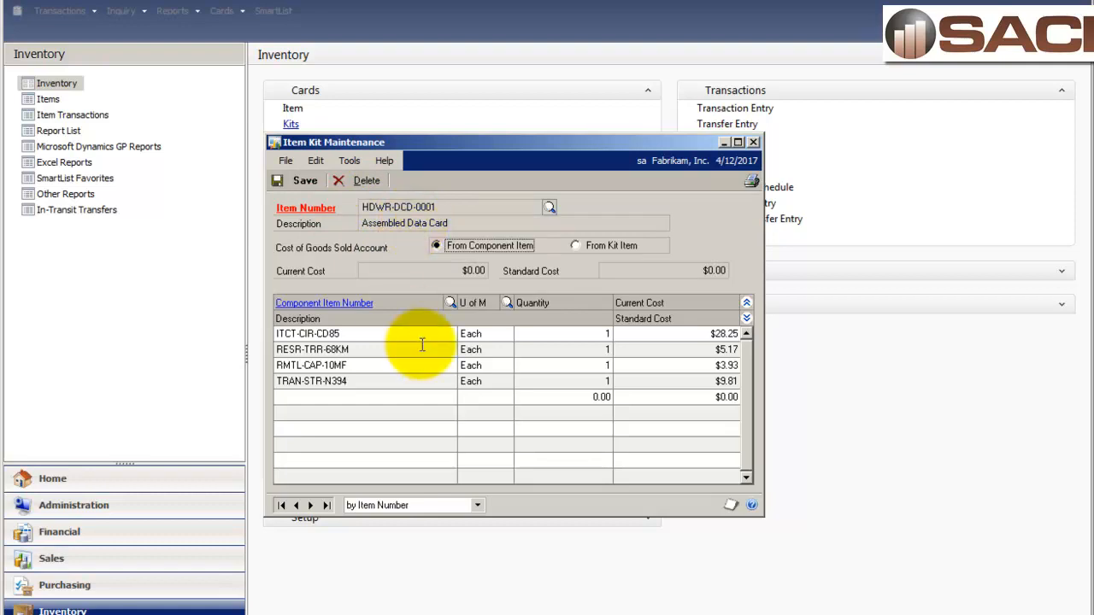
mouse_move(624, 403)
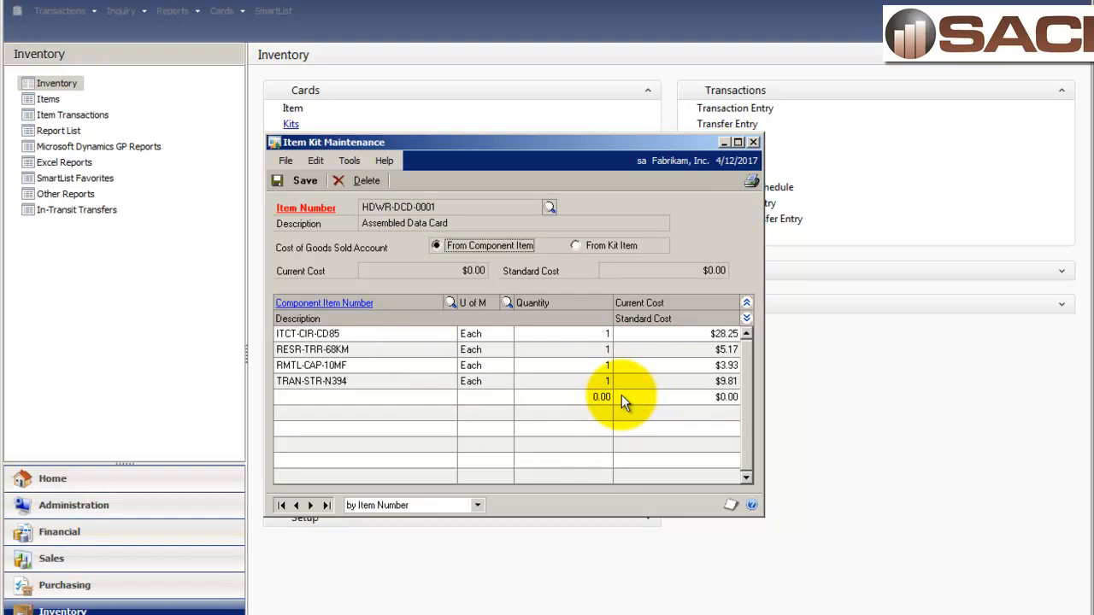
mouse_move(427, 453)
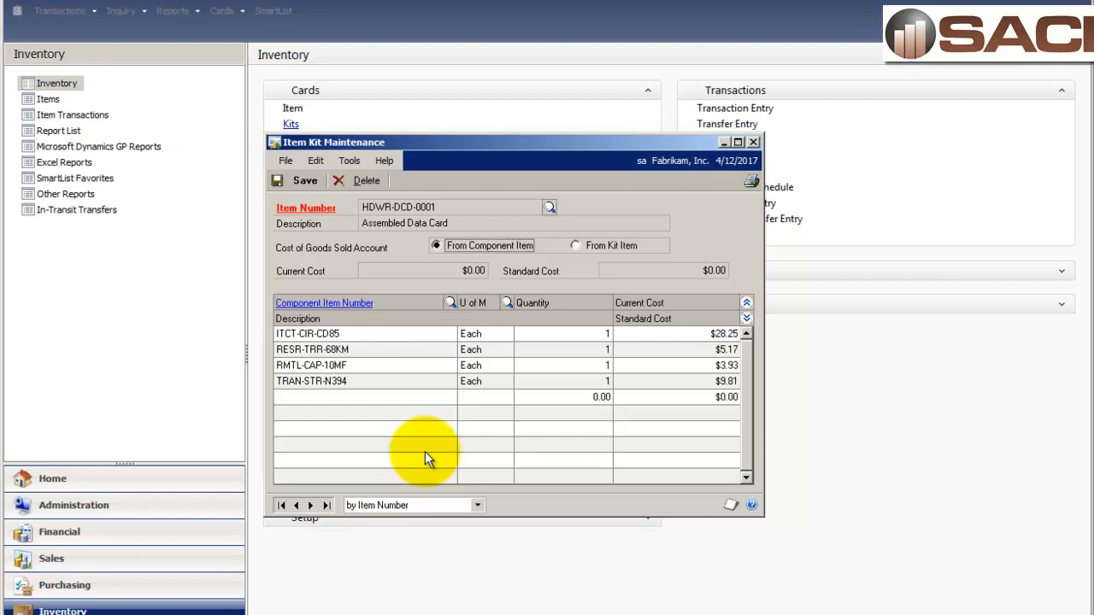
mouse_move(436, 311)
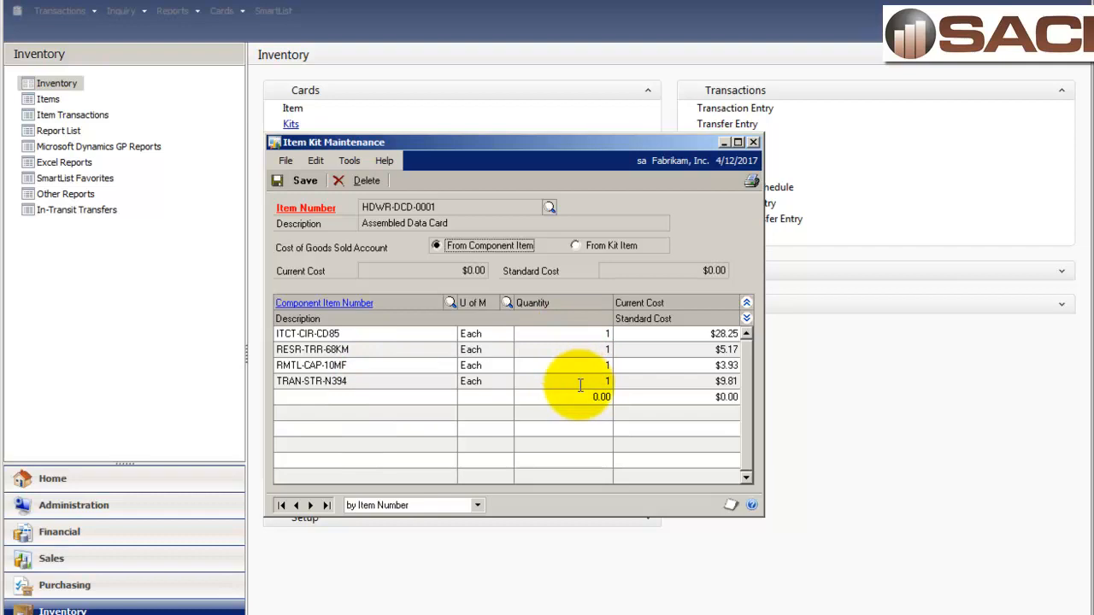
mouse_move(530, 282)
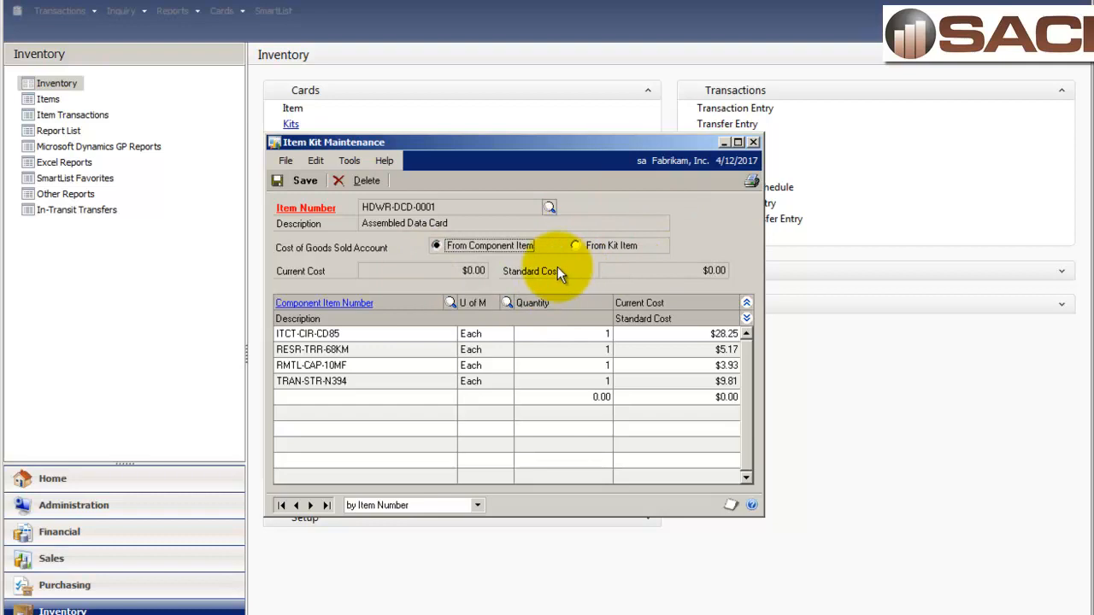
mouse_move(533, 270)
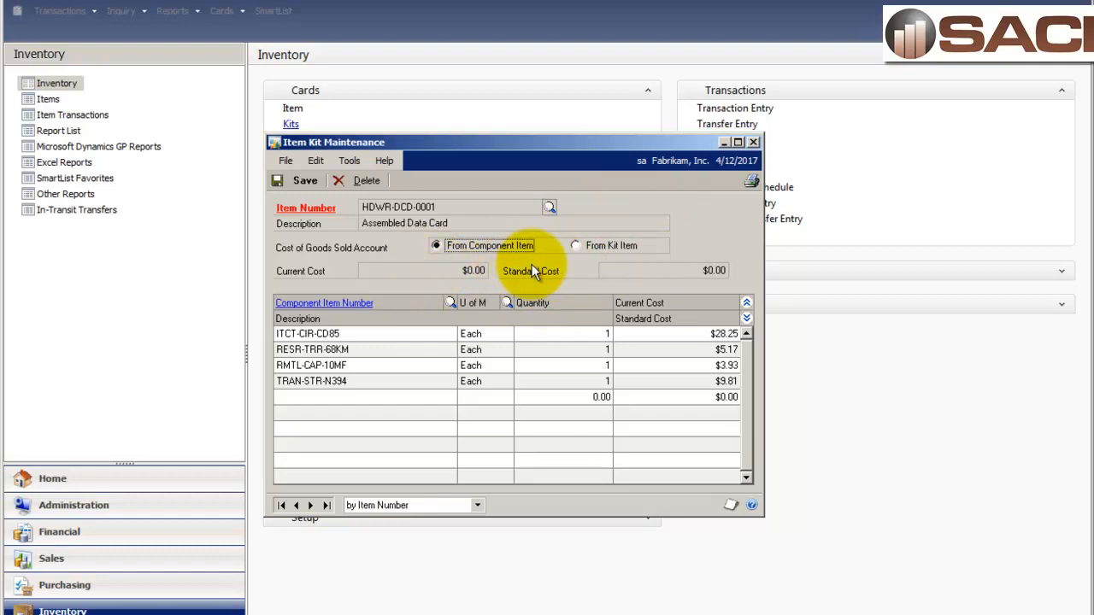
mouse_move(653, 272)
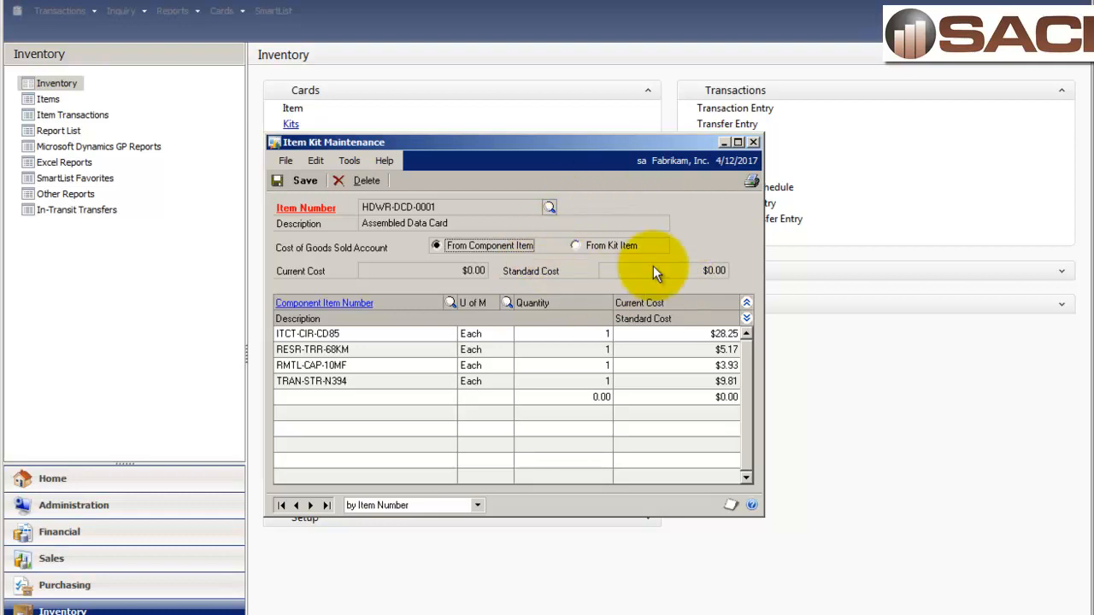
mouse_move(506, 287)
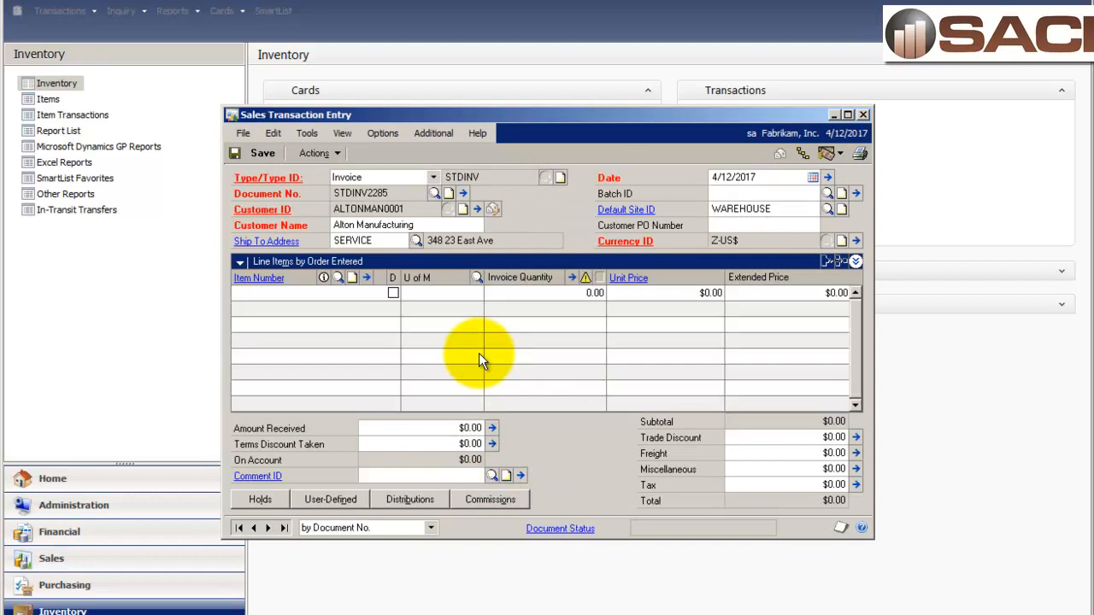
mouse_move(351, 346)
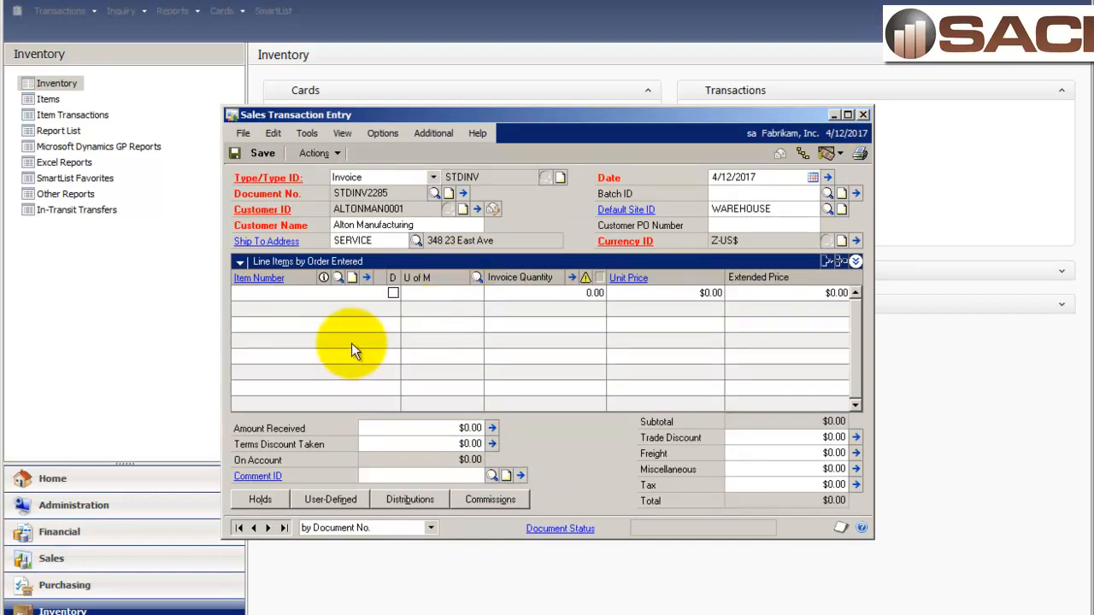
Step: Start detailed entry for a new line on the Alton Manufacturing invoice STDINV2285
left_click(316, 292)
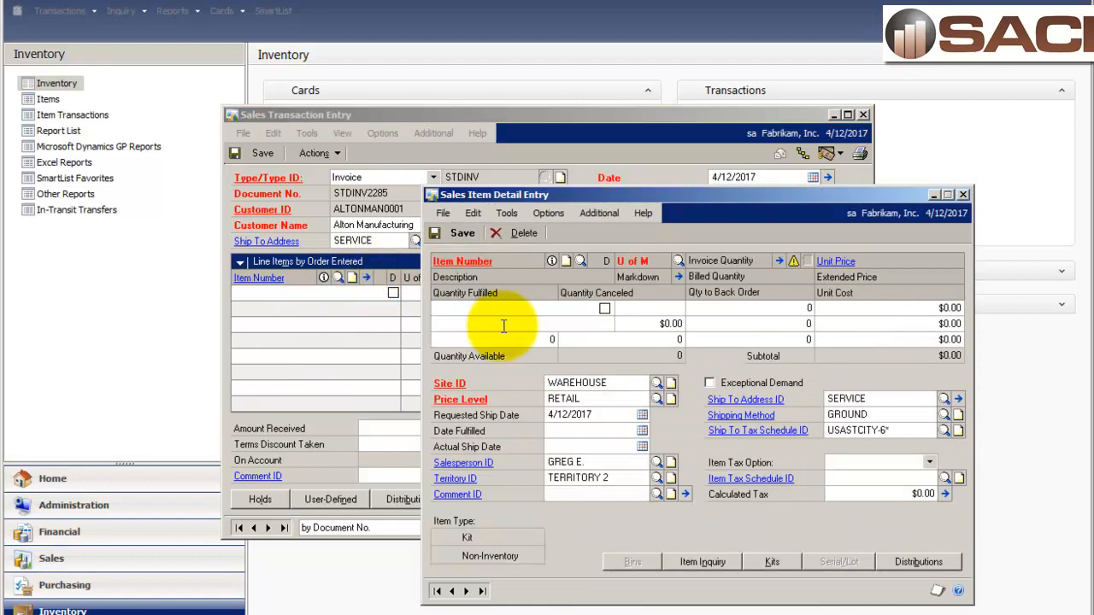
mouse_move(652, 470)
type("HDW")
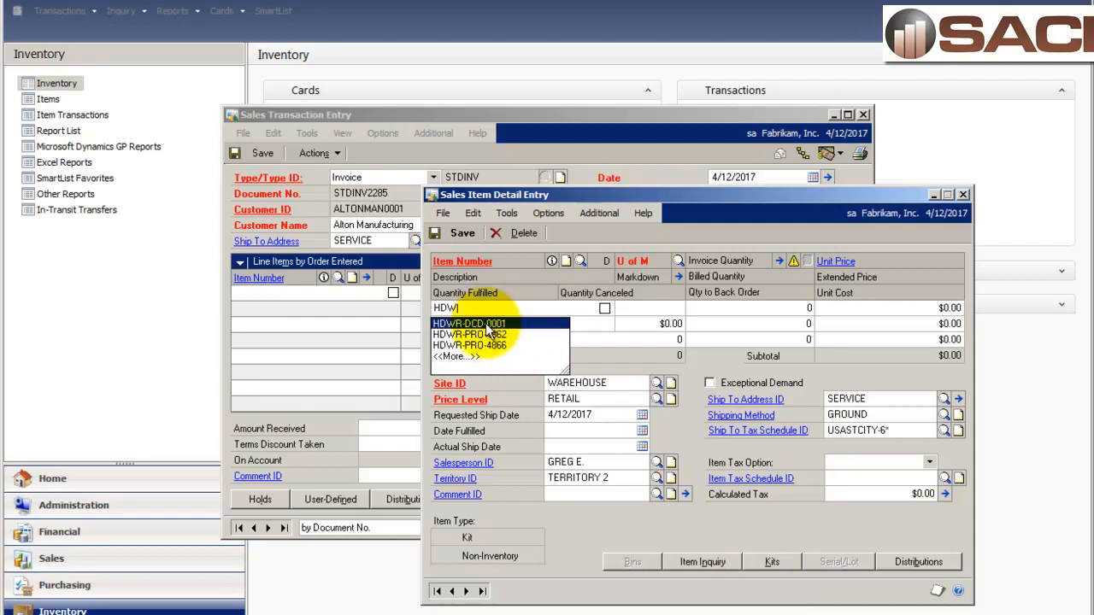
Step: Add kit HDWR-DCD-0001 Assembled Data Card, quantity 1 with Override Shortage, at $99.95, and view its components
left_click(468, 323)
type("1")
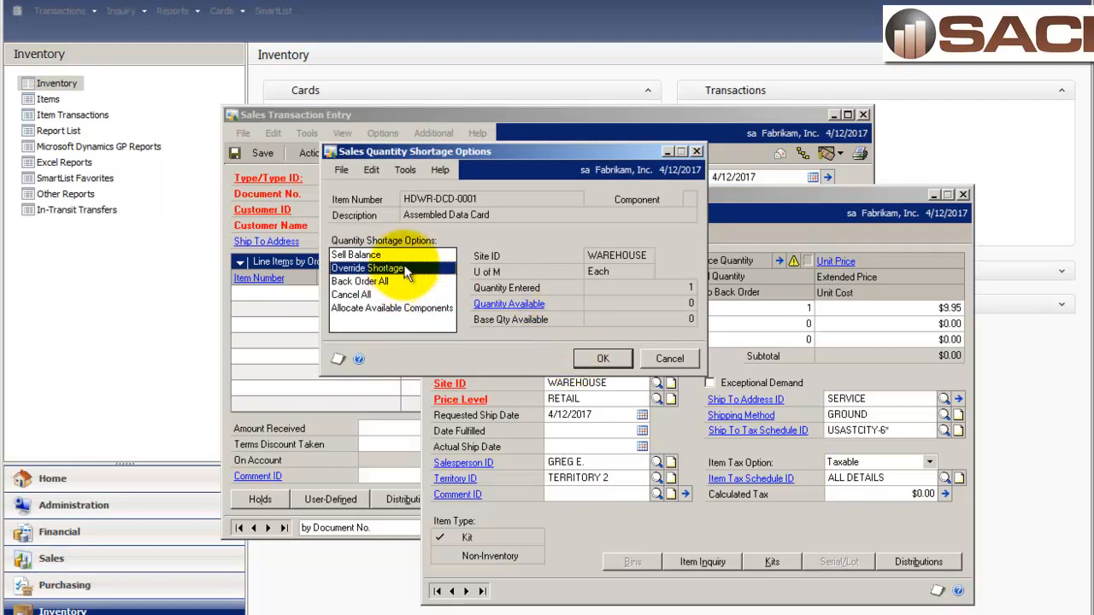
mouse_move(397, 294)
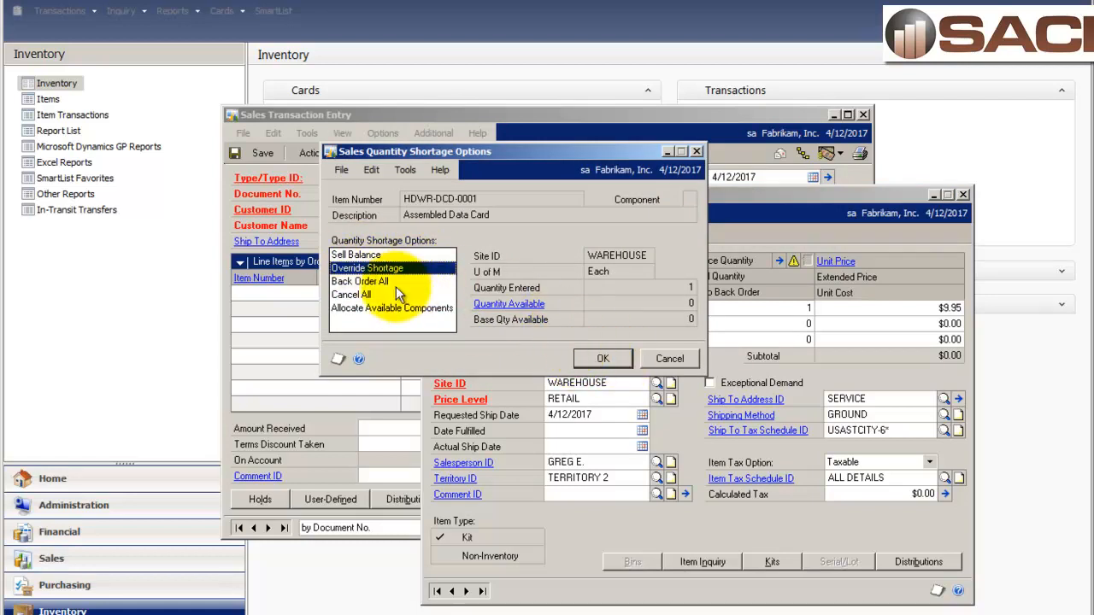
left_click(601, 358)
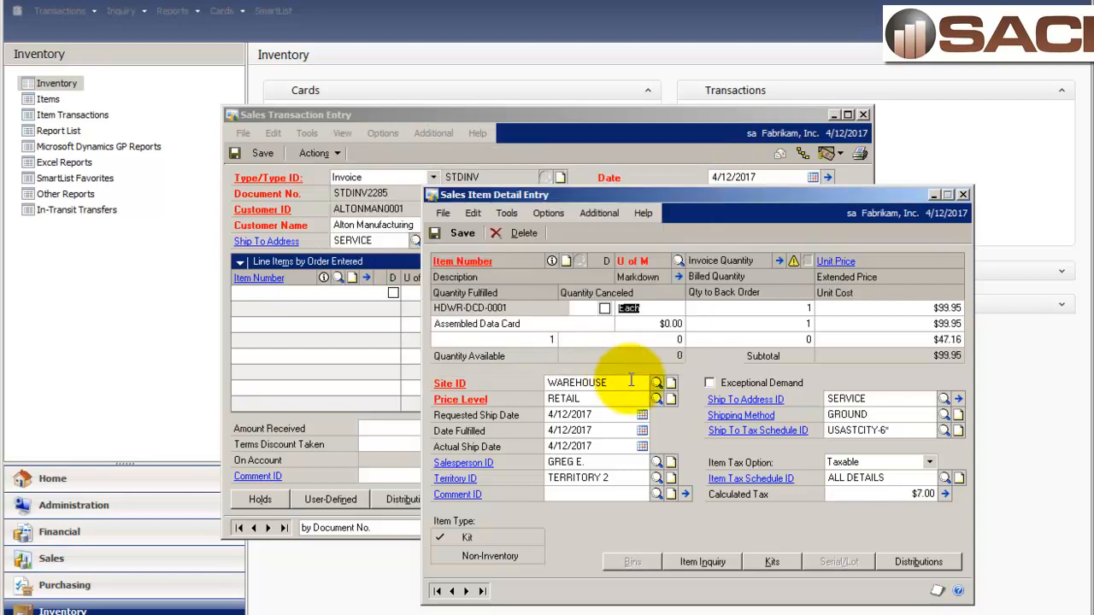
left_click(772, 560)
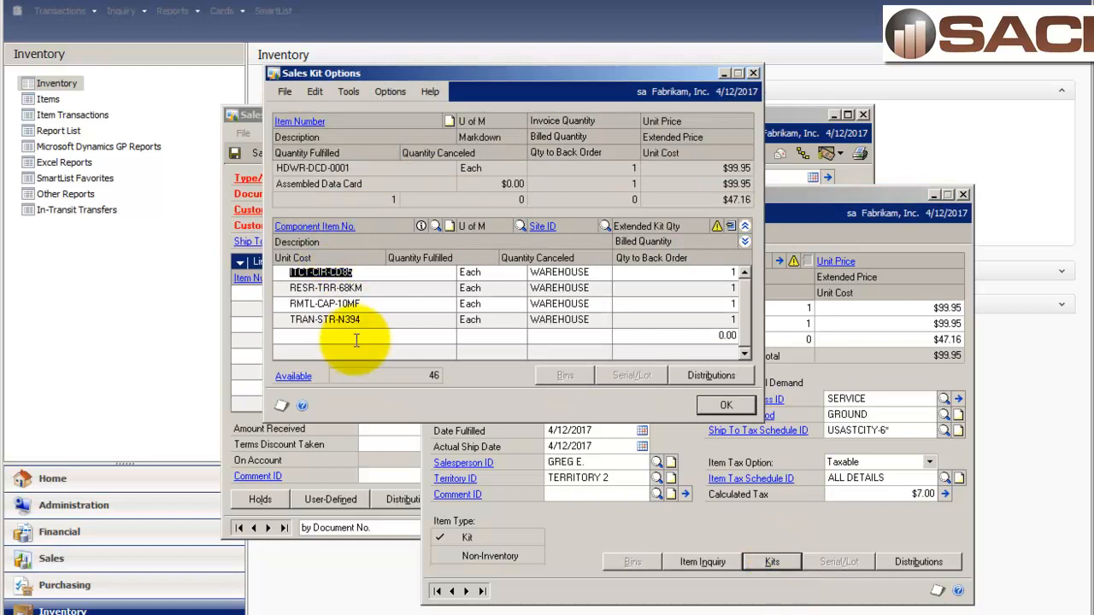
mouse_move(359, 352)
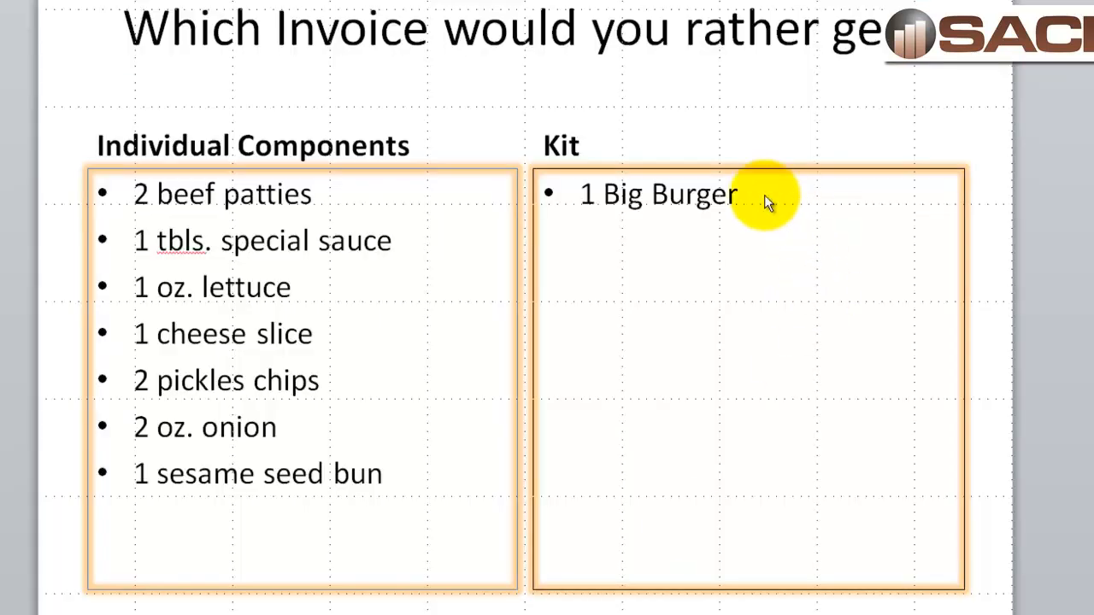
Step: Add 'No cheese' and 'w/ Ketchup' bullets below '1 Big Burger' in the slide's kit list
left_click(752, 197)
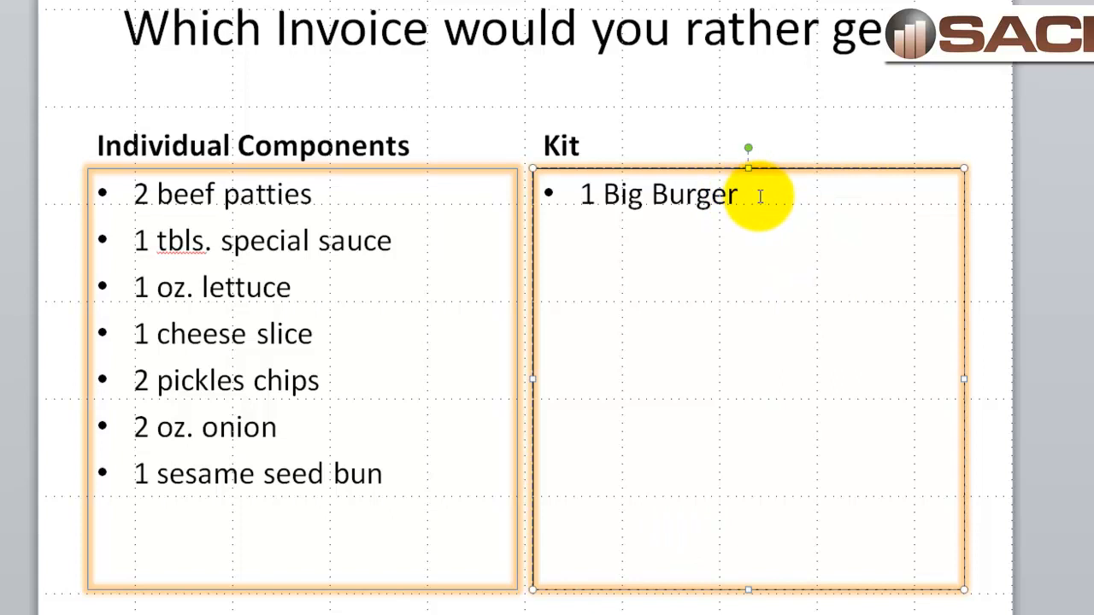
type("No ch")
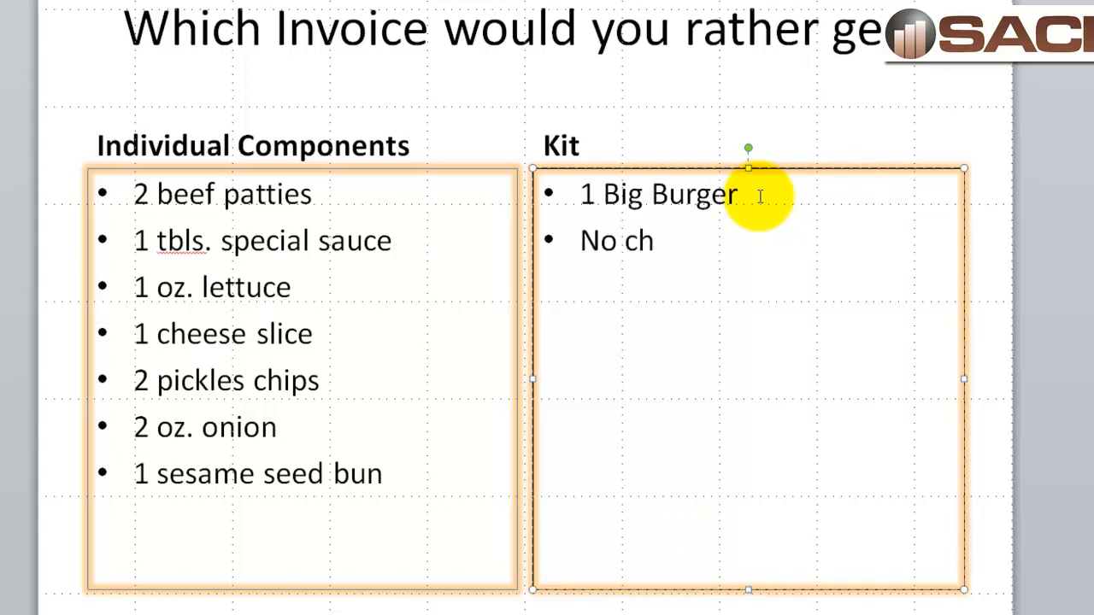
key("backspace")
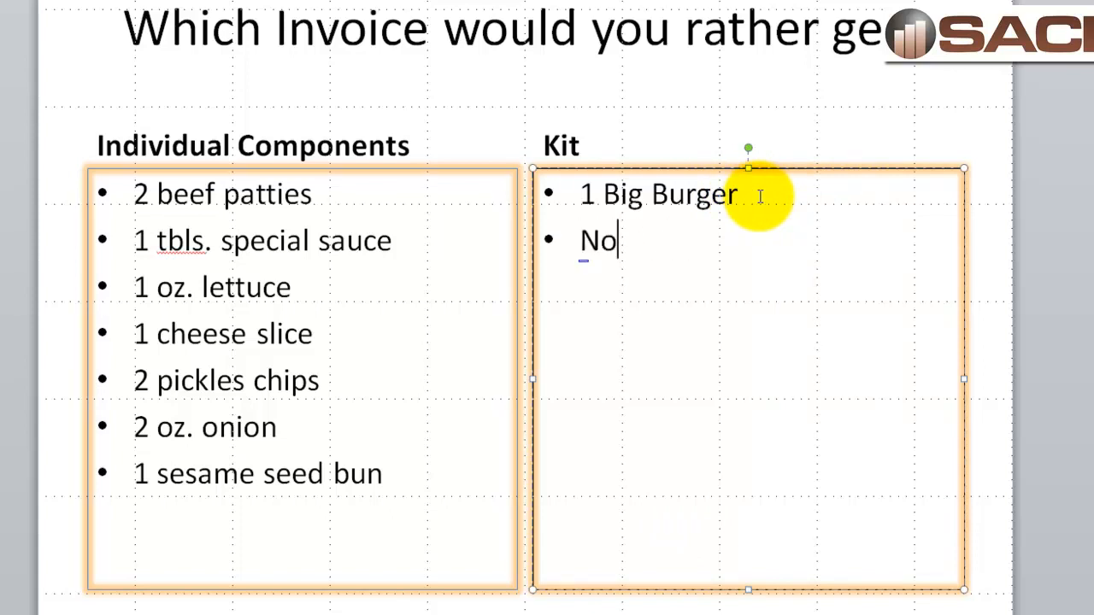
type("cheese")
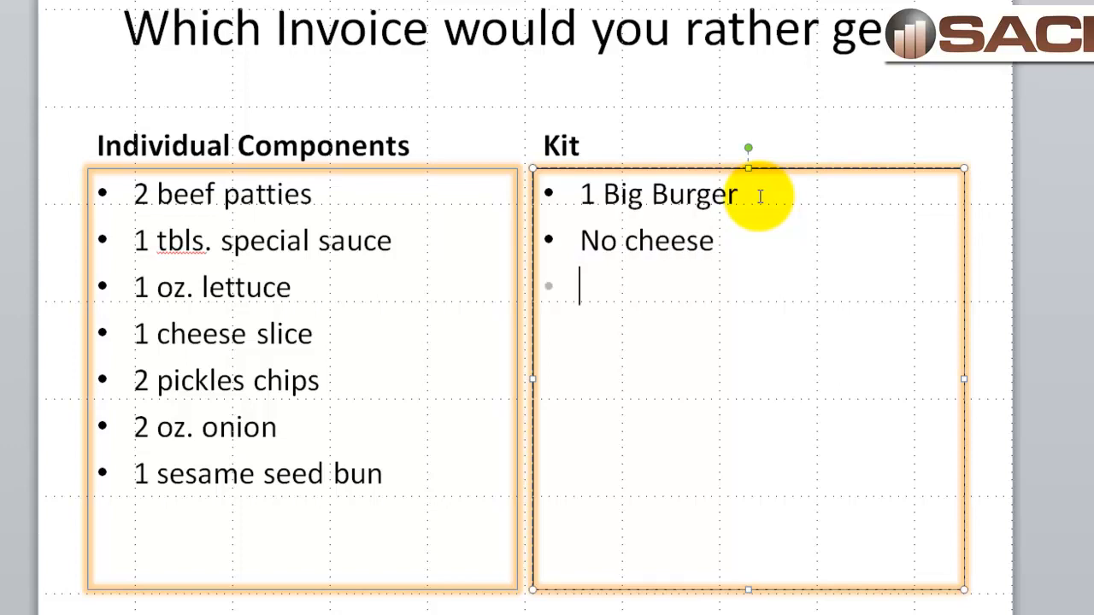
type("w/ Ketcu")
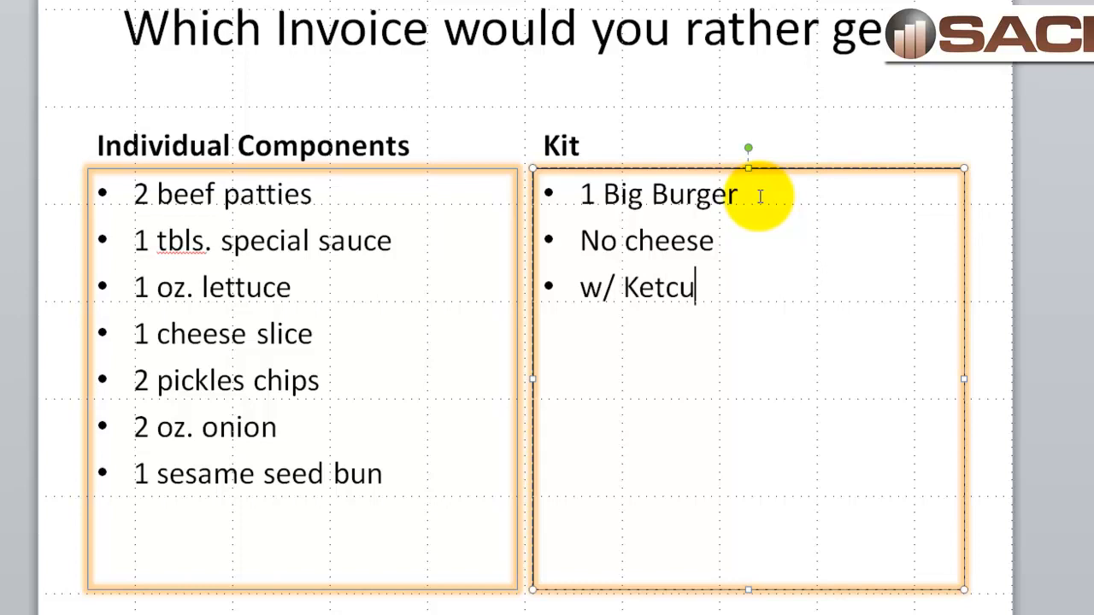
type("p")
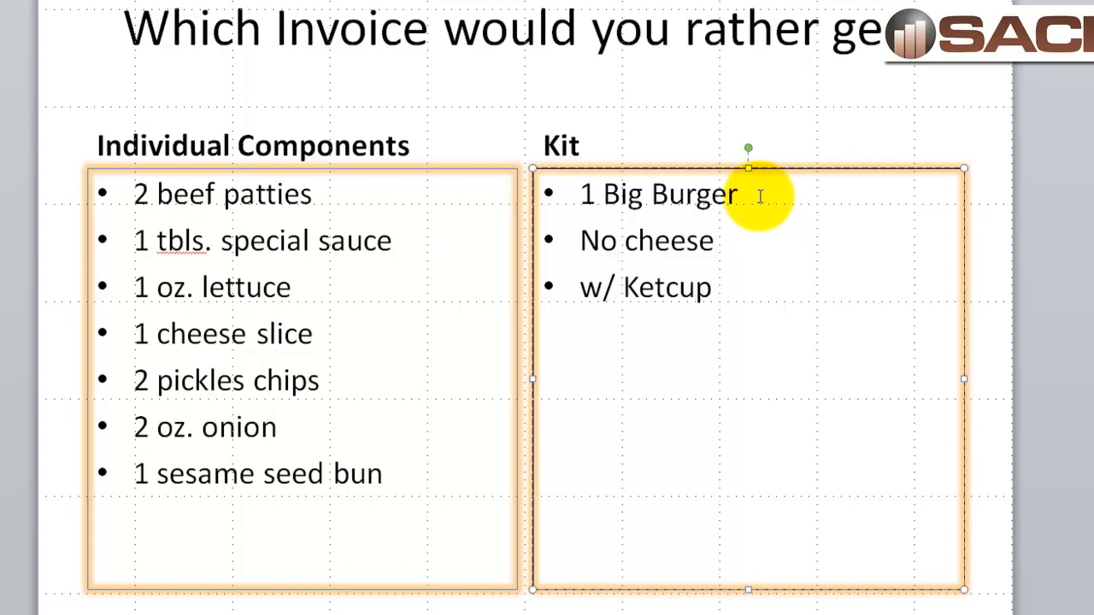
type("h")
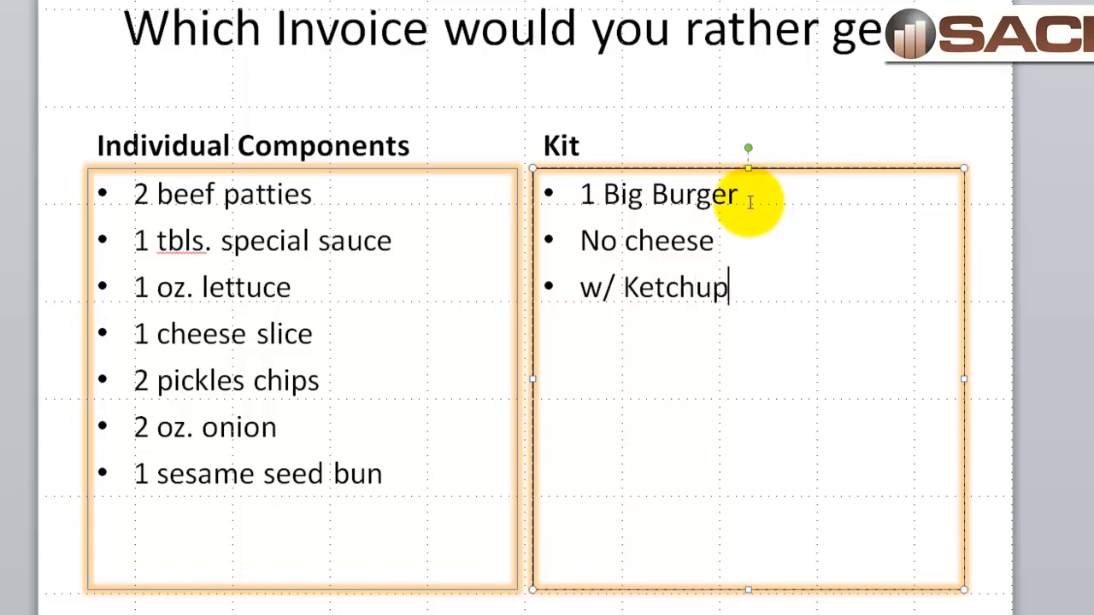
mouse_move(400, 486)
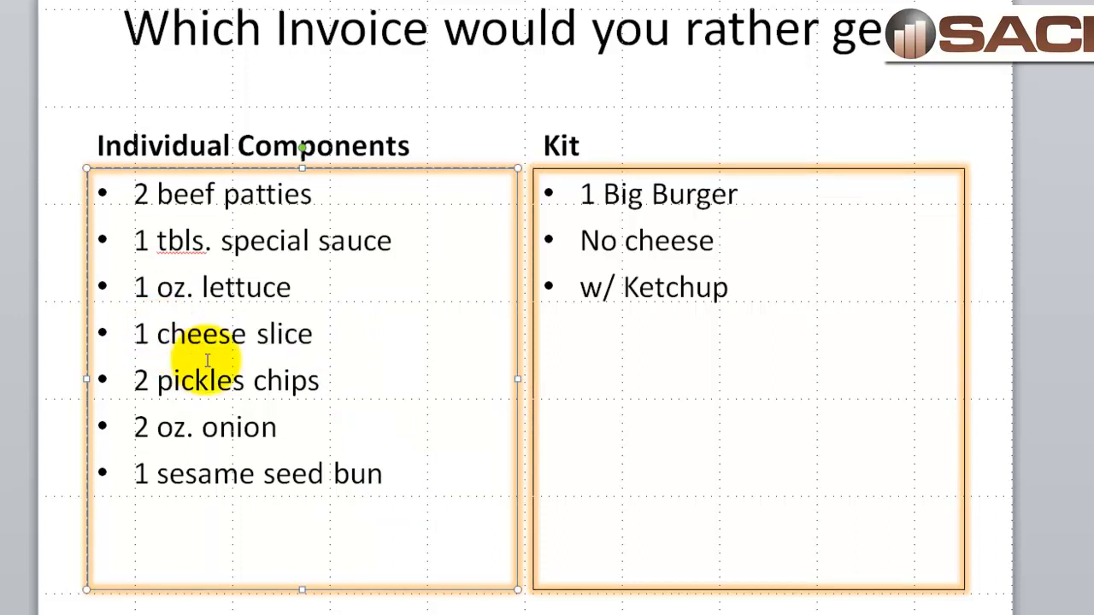
Step: Replace the 'cheese slice' component with '1 oz. Ketchup' in Individual Components
type("oz. K")
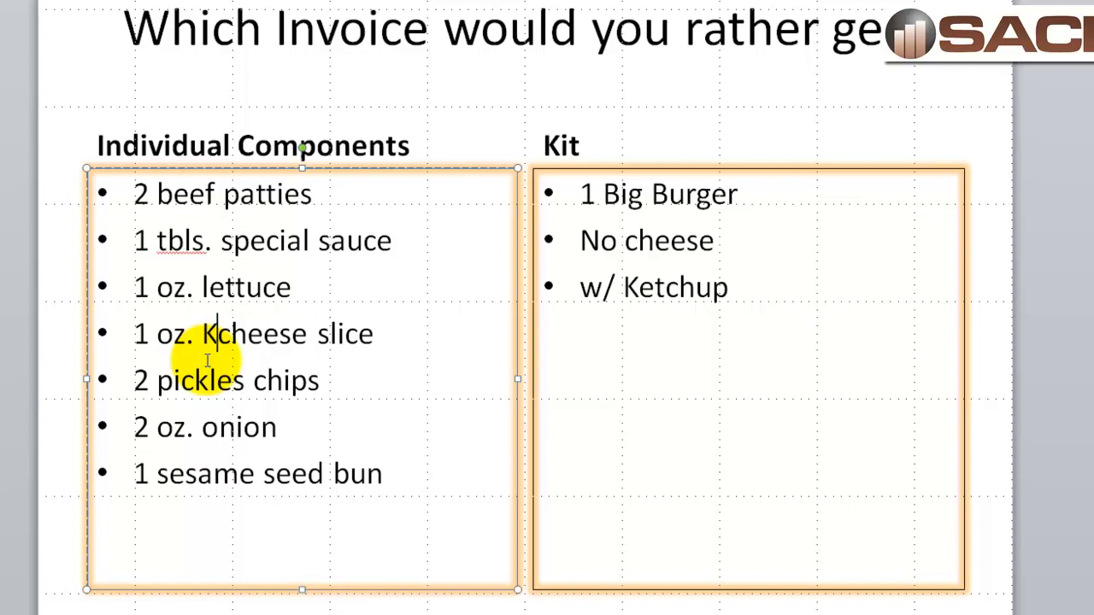
type("etchup2 pickl")
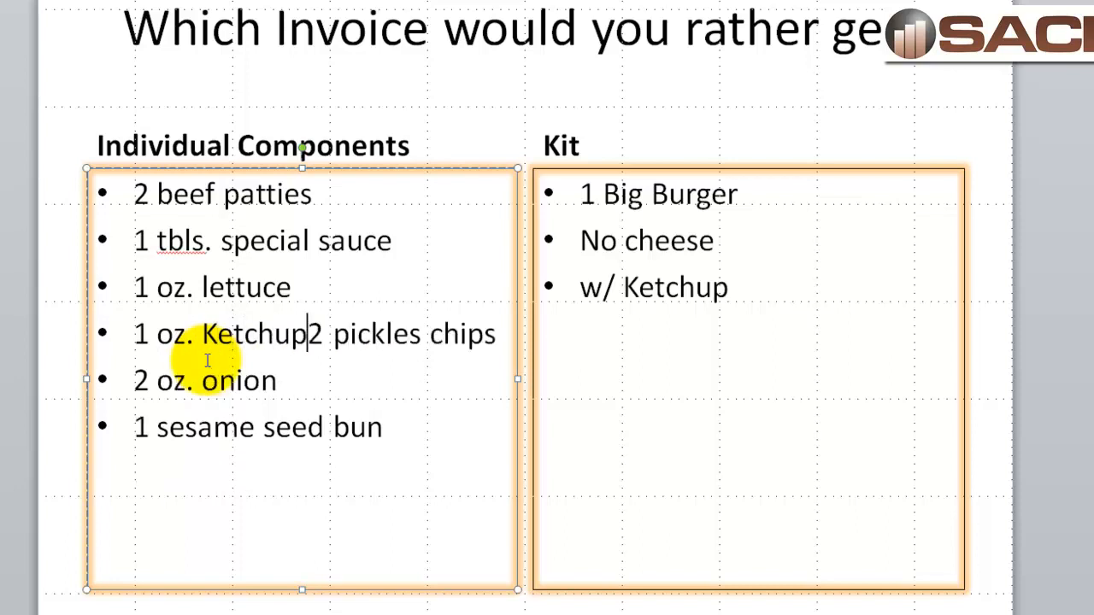
key("Return")
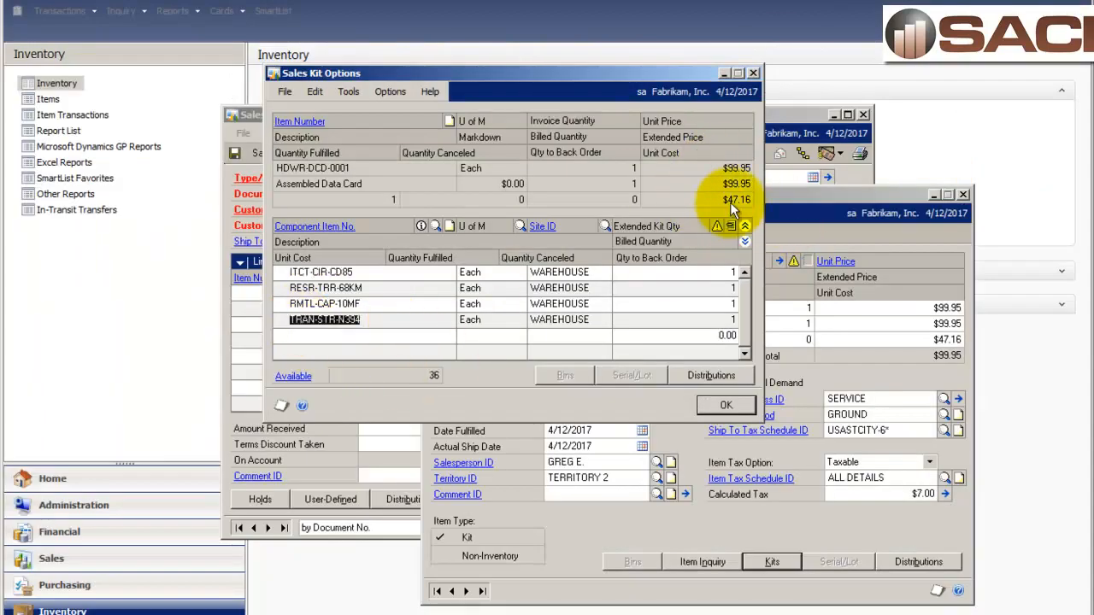
mouse_move(441, 291)
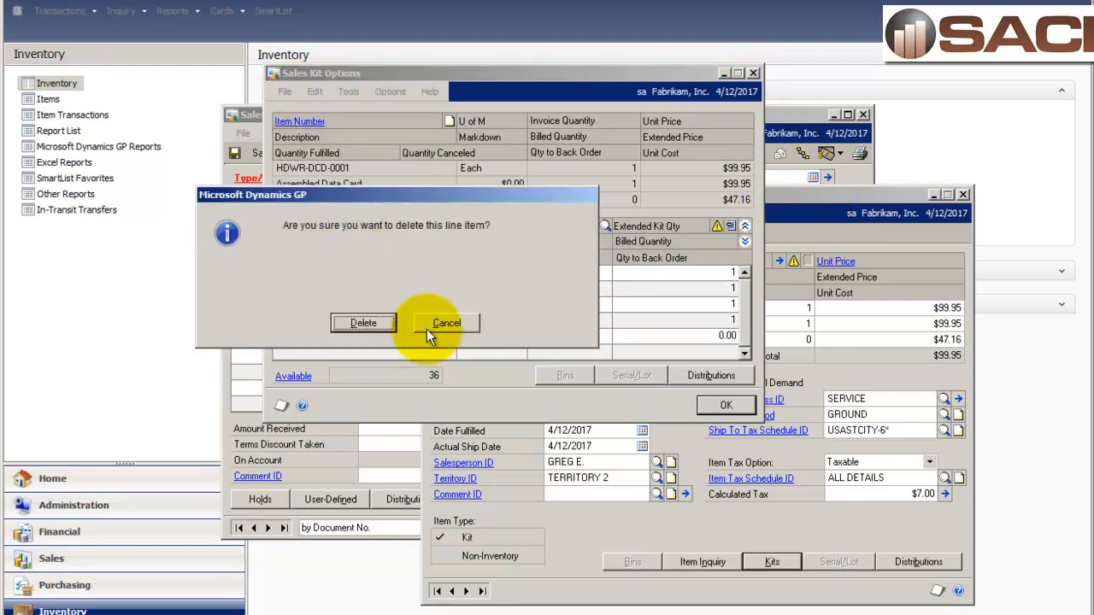
Step: Delete the kit's fourth component row so the line's unit cost drops to $37.35
left_click(363, 322)
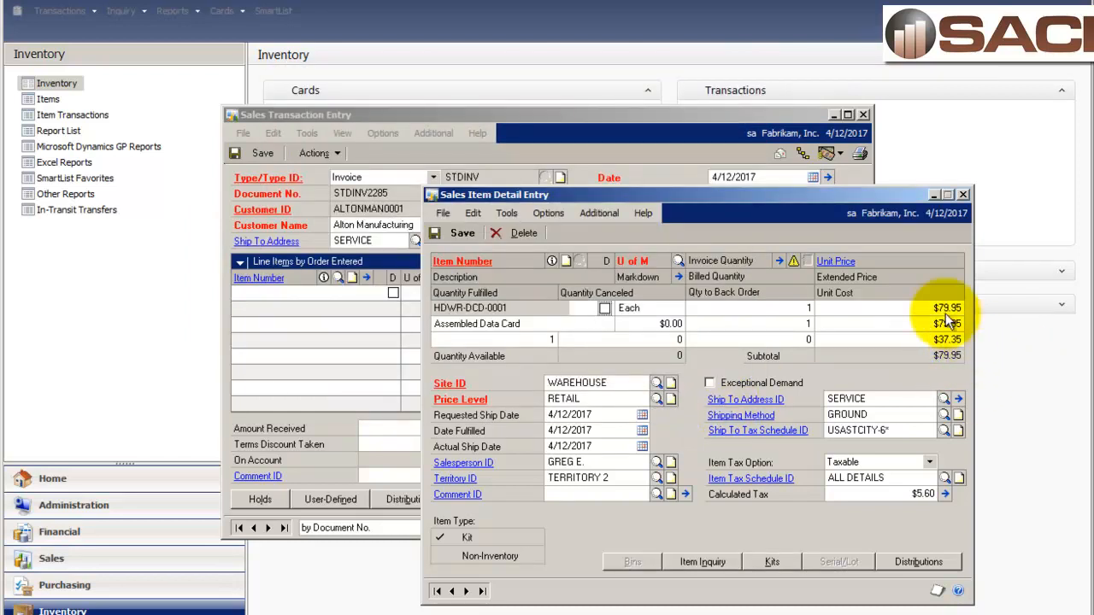
mouse_move(876, 379)
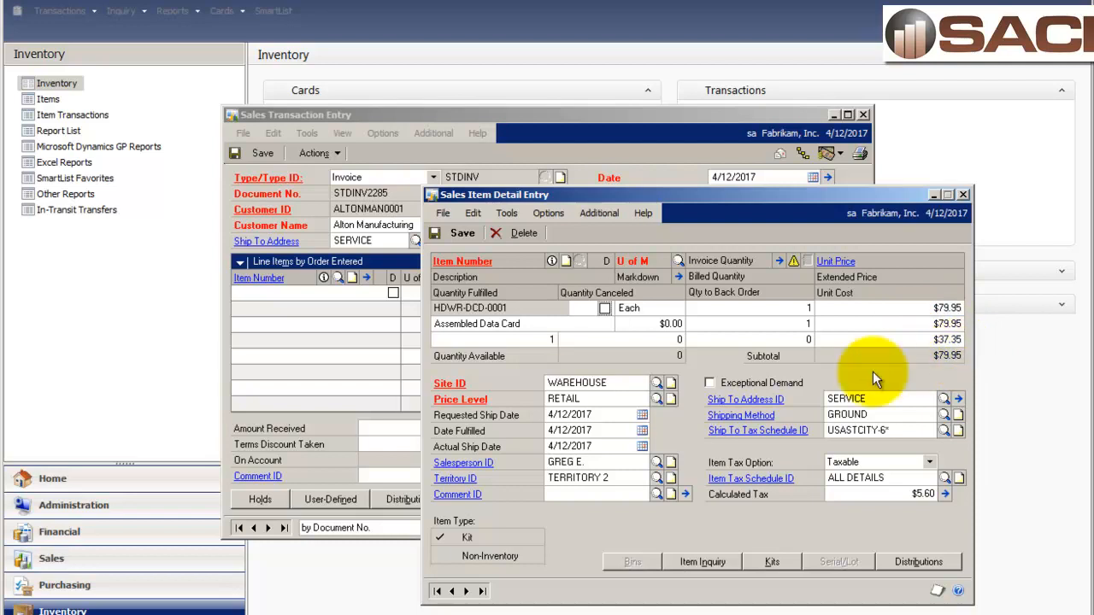
Step: Review the remaining kit components and save the $79.95 kit line back to the invoice
left_click(771, 560)
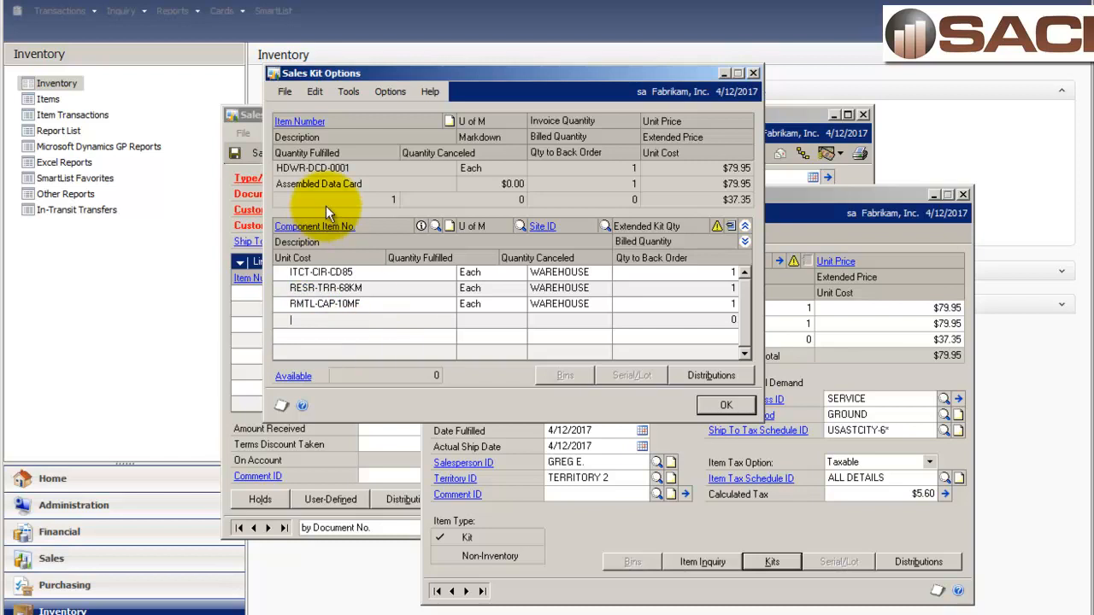
mouse_move(413, 256)
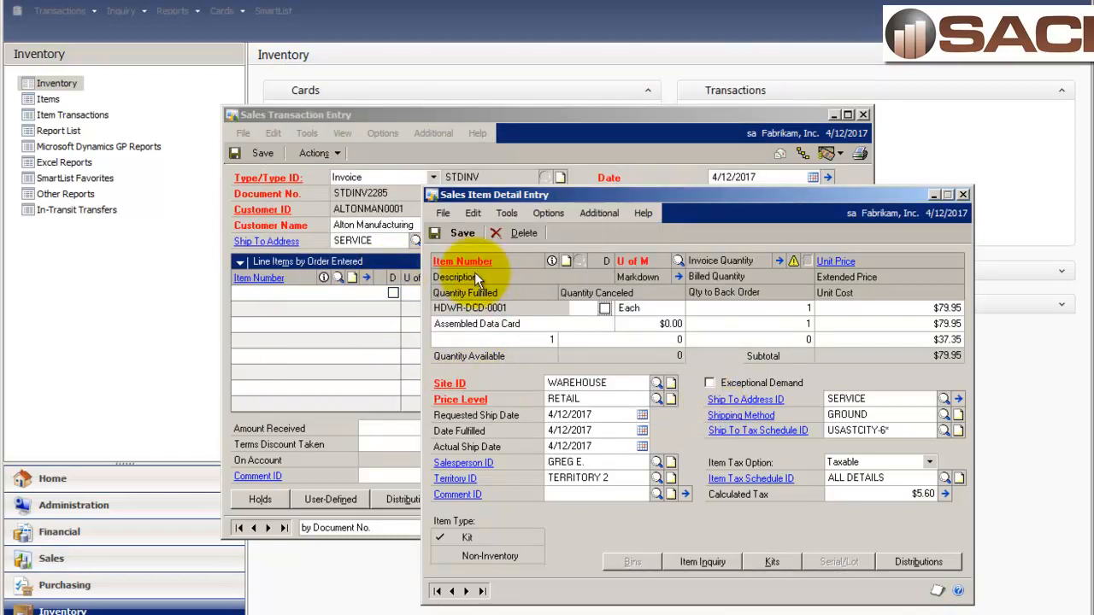
mouse_move(494, 338)
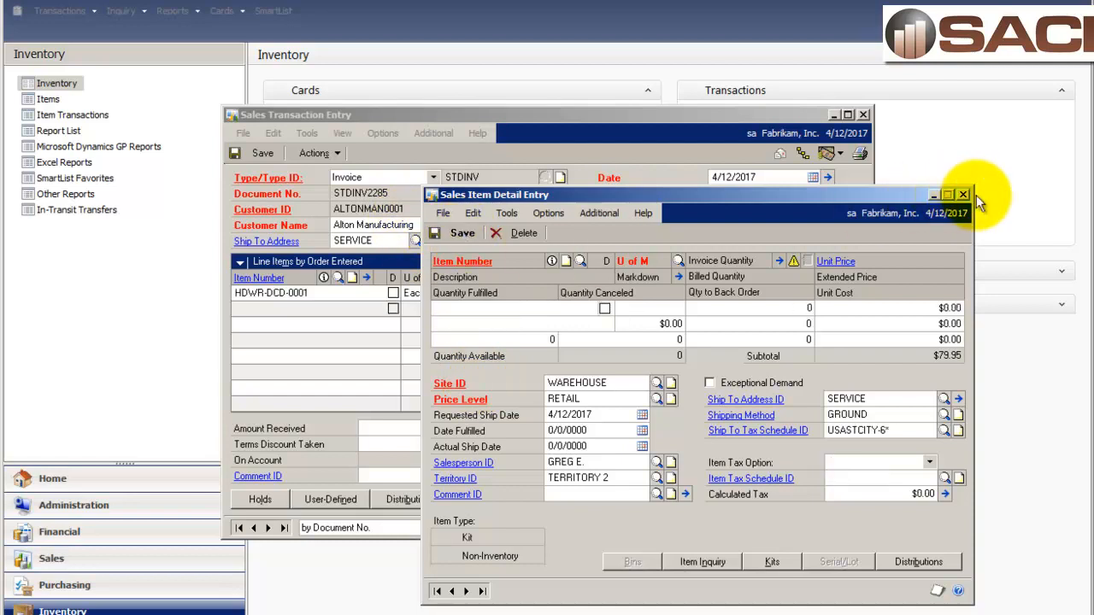
left_click(964, 195)
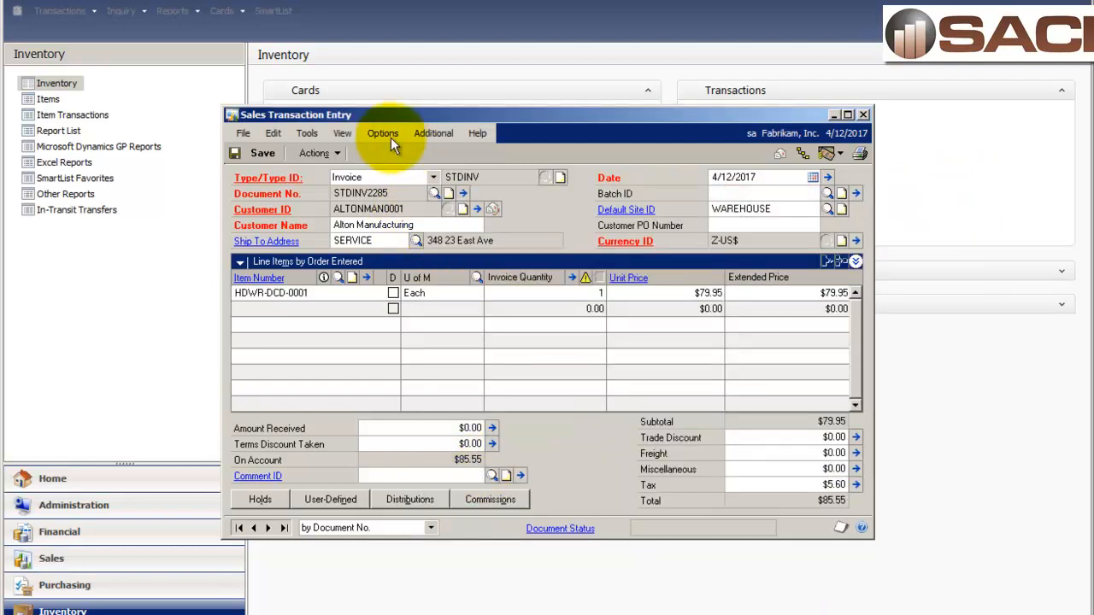
mouse_move(260, 386)
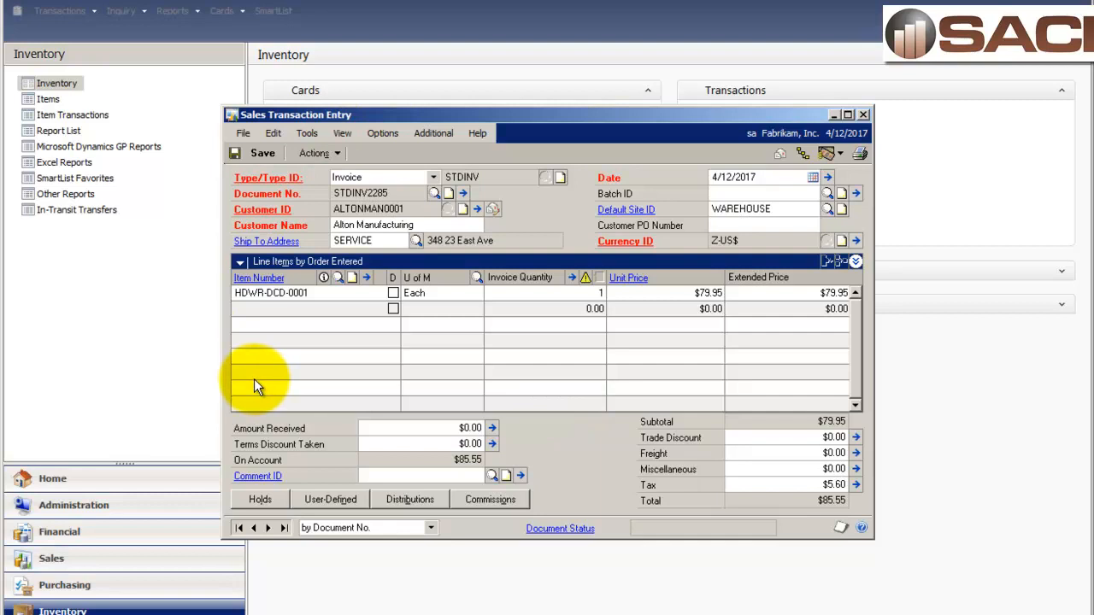